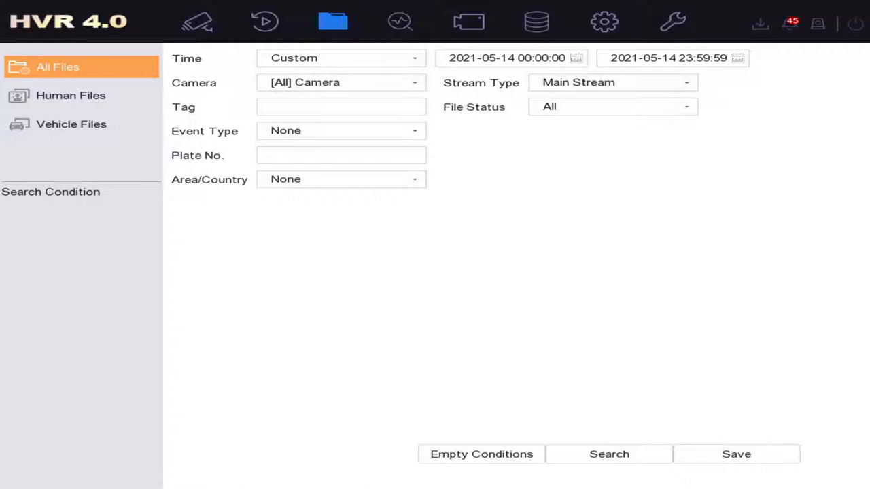
Enable Camera 01 motion detection with Human and Vehicle targets at sensitivity 100, and apply.
left_click(70, 95)
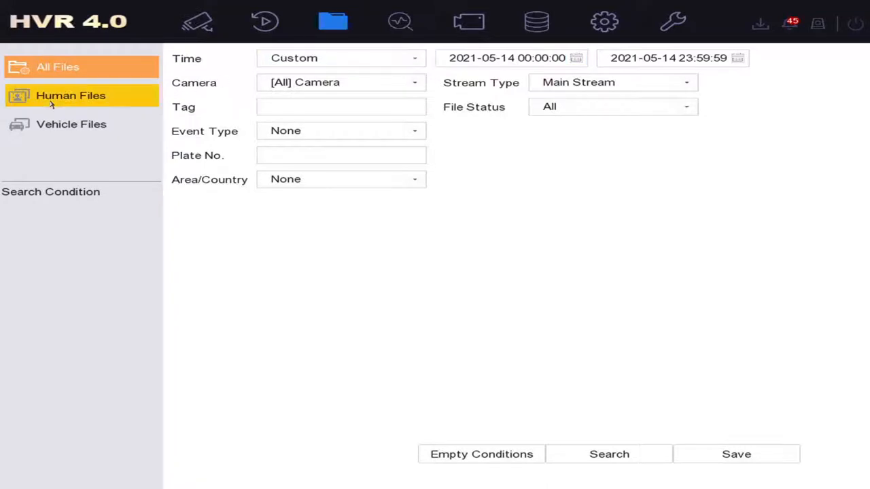
left_click(58, 67)
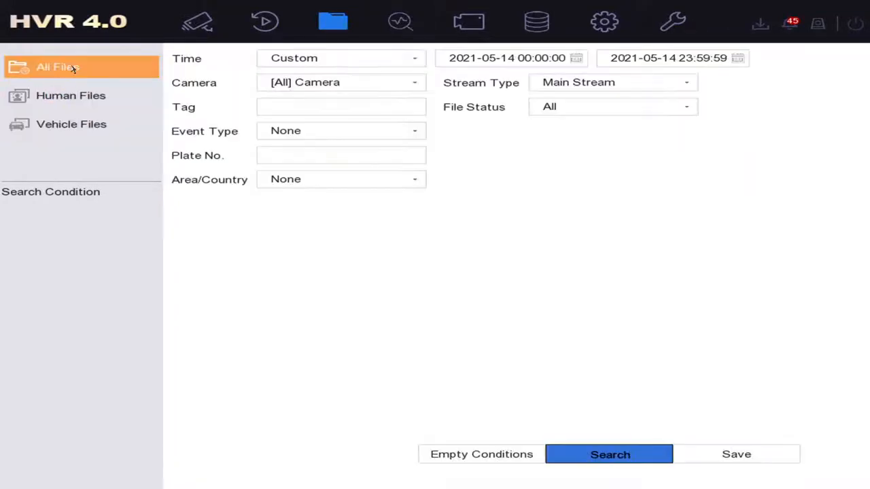
mouse_move(537, 22)
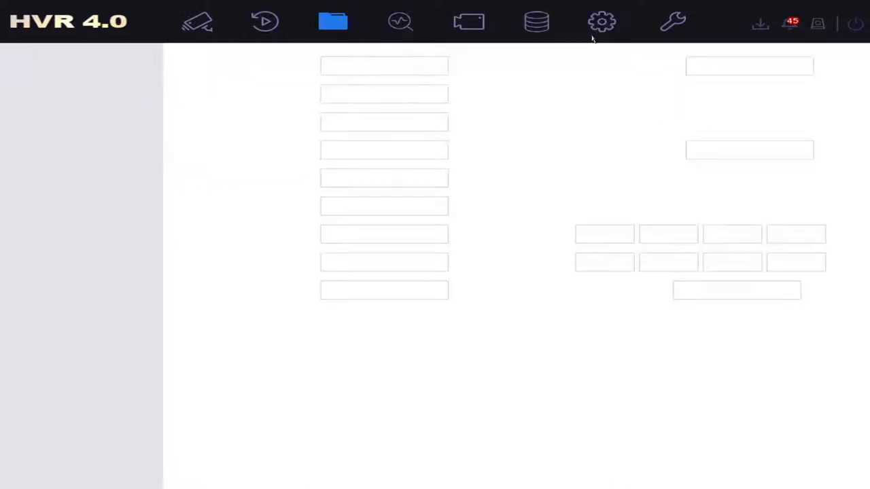
left_click(602, 21)
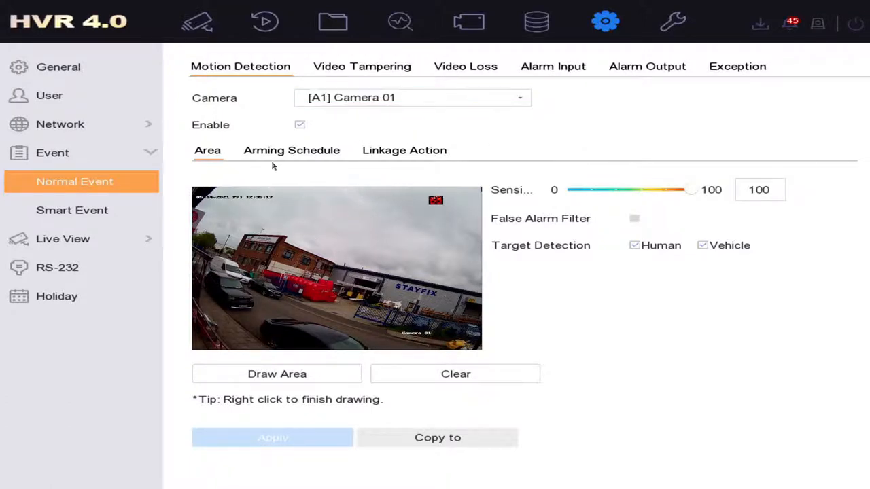
left_click(299, 125)
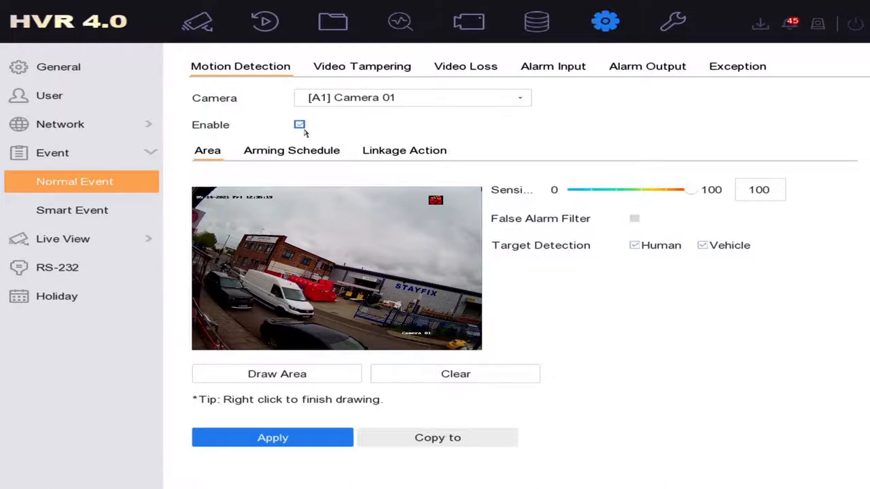
left_click(299, 124)
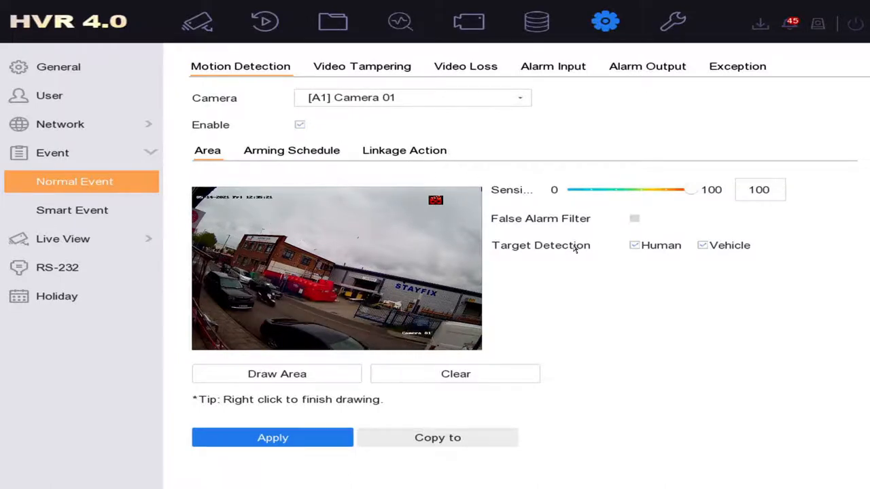
left_click(702, 245)
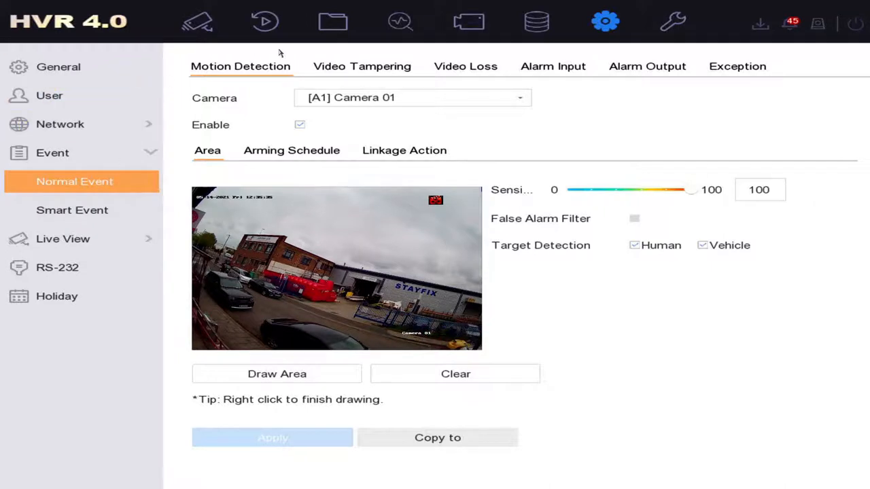
Search Human Files over the last 14 days, then play and close one A5 clip.
left_click(333, 21)
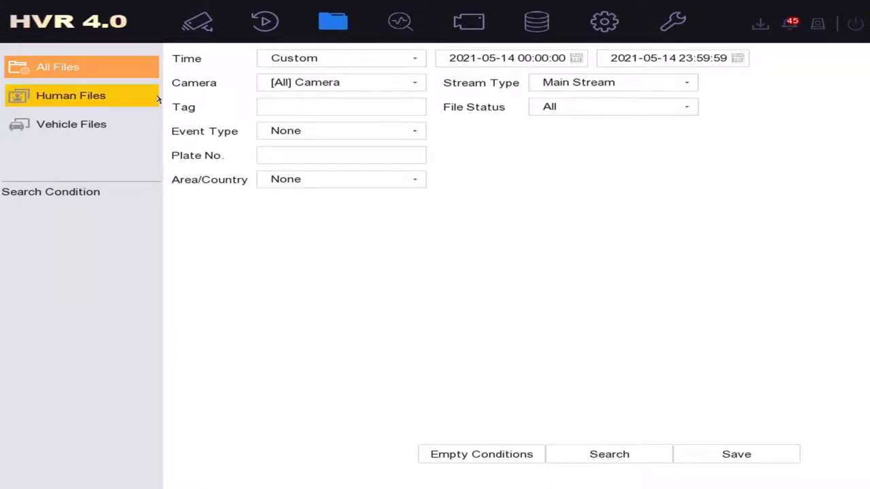
mouse_move(148, 106)
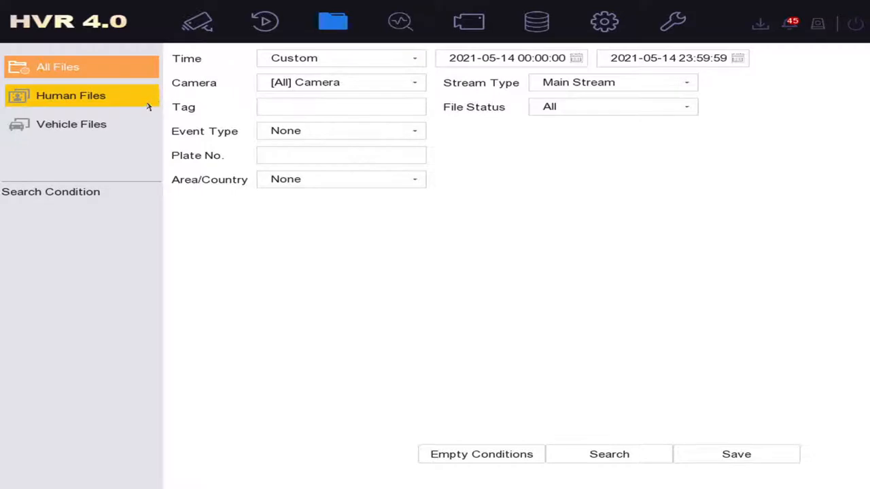
left_click(71, 95)
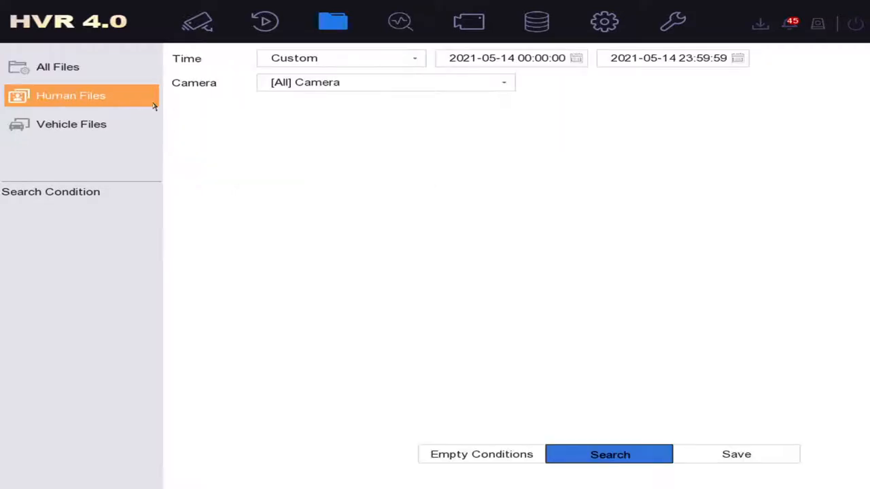
left_click(385, 83)
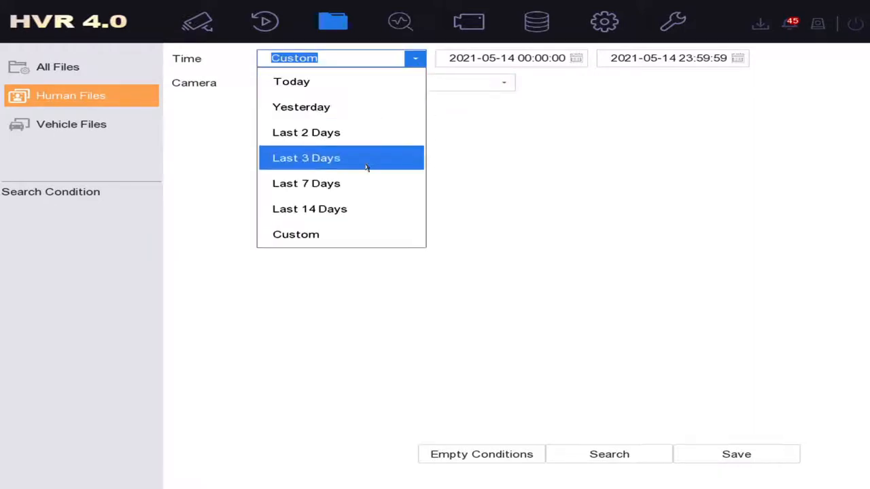
left_click(309, 208)
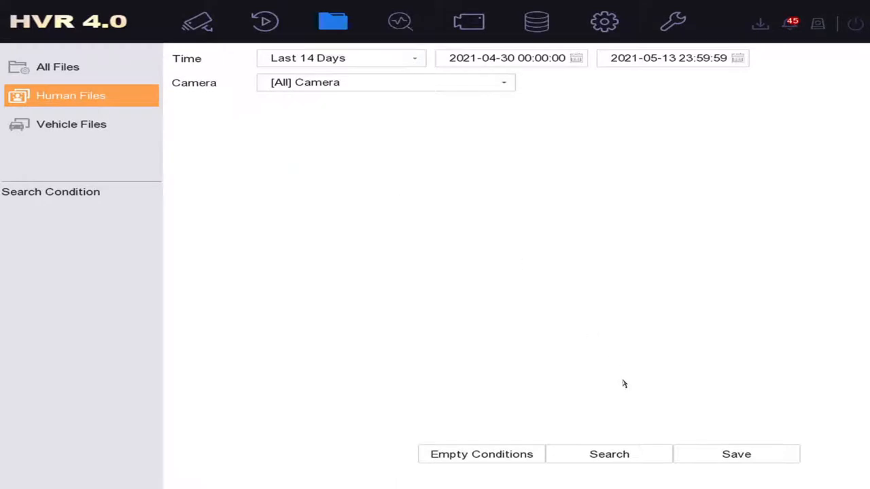
left_click(608, 453)
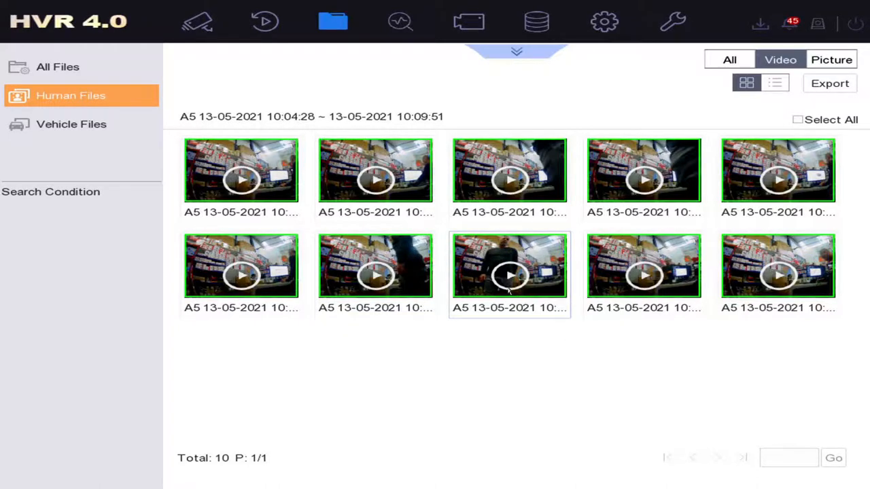
left_click(509, 275)
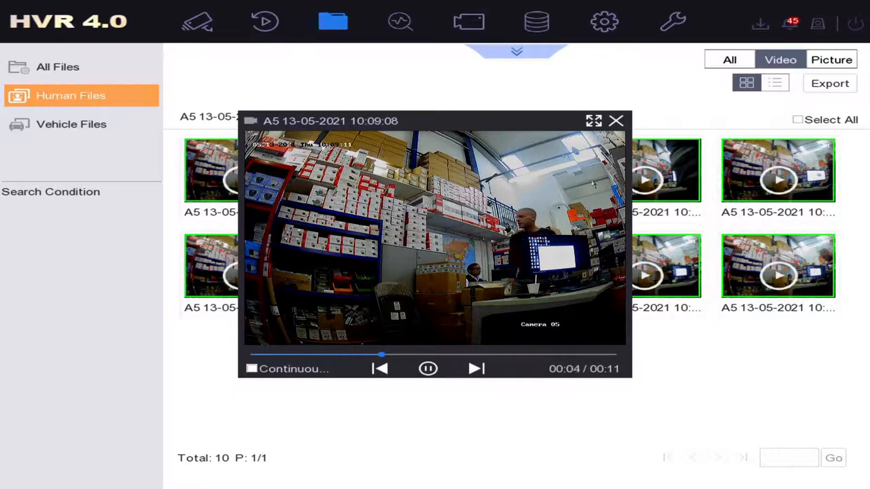
left_click(616, 120)
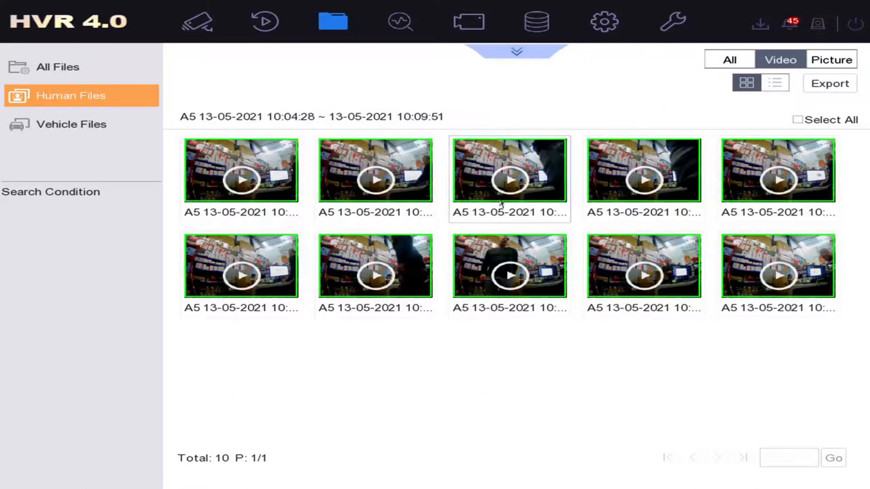
Search Vehicle Files for today, then play and close one of the 62 A1 clips.
left_click(71, 124)
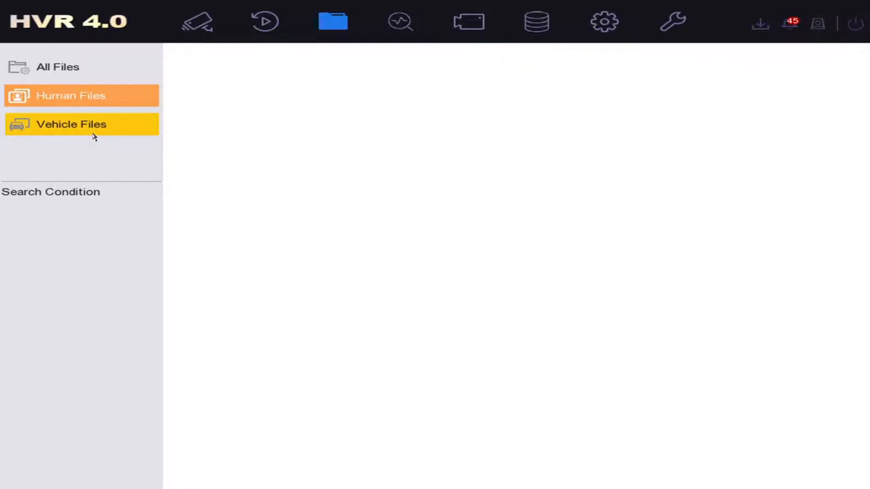
left_click(72, 124)
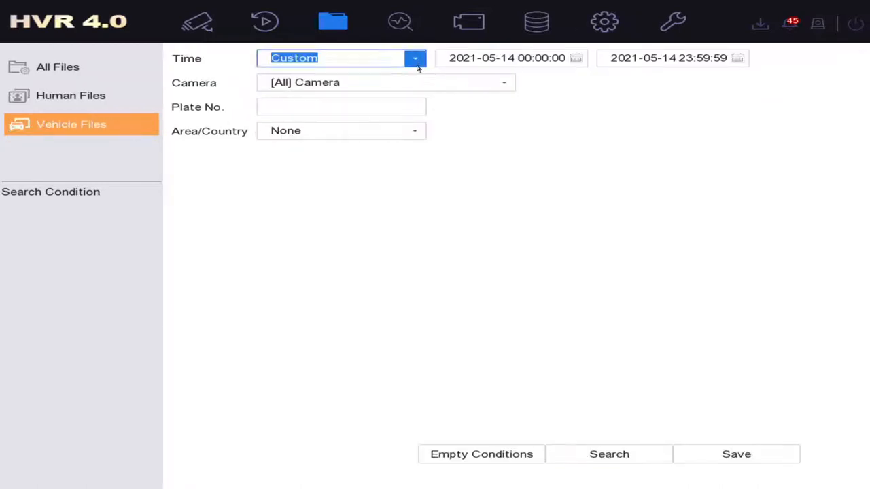
left_click(415, 58)
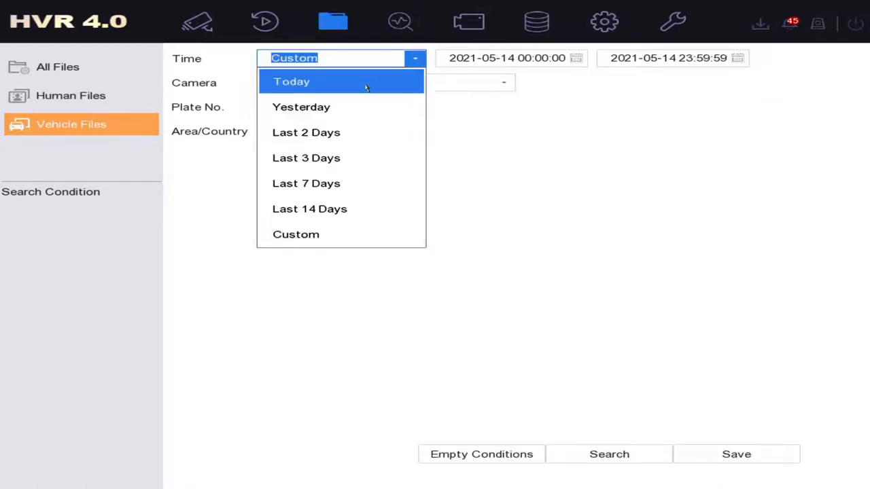
left_click(608, 454)
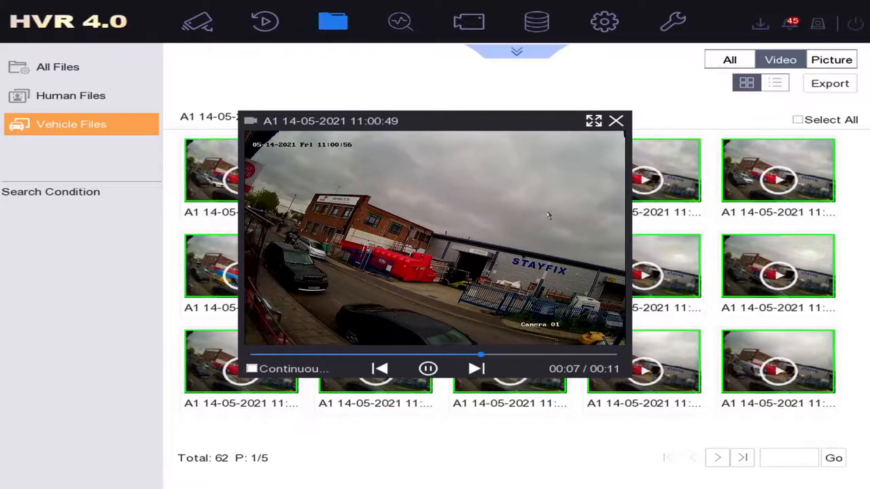
left_click(615, 121)
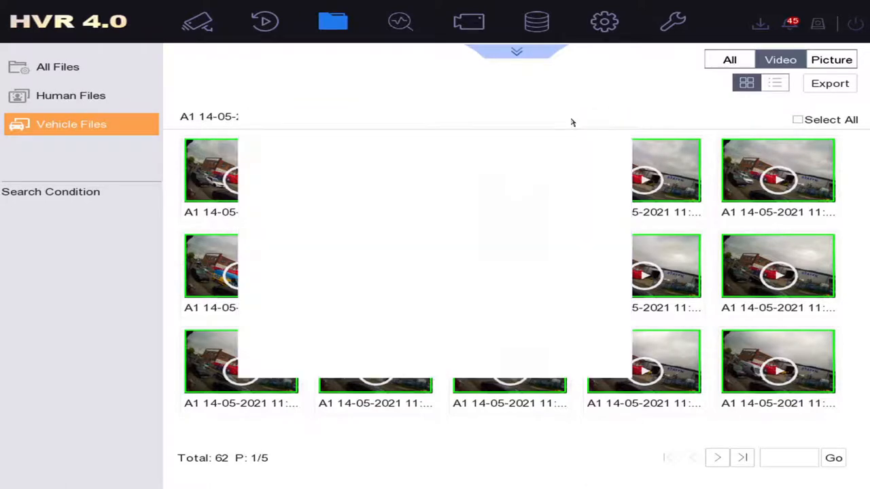
Go through Live View to Playback and play Camera 01's 14 May 2021 footage in Smart mode.
left_click(197, 21)
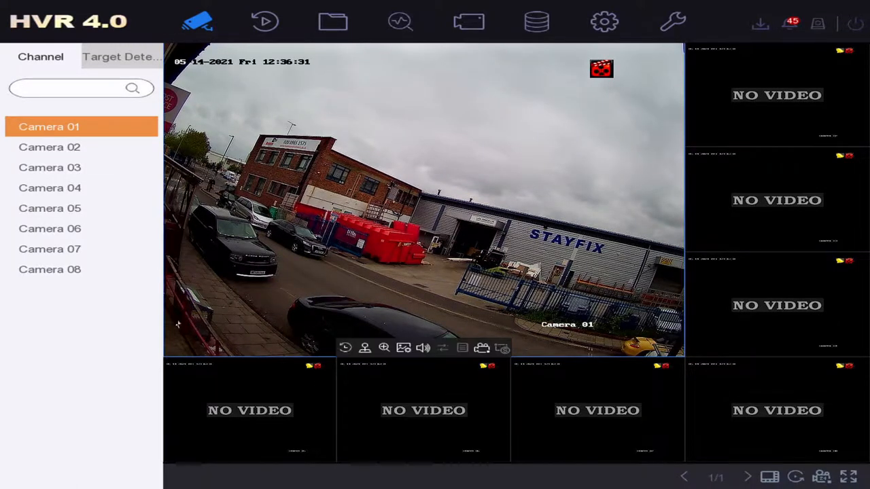
left_click(265, 21)
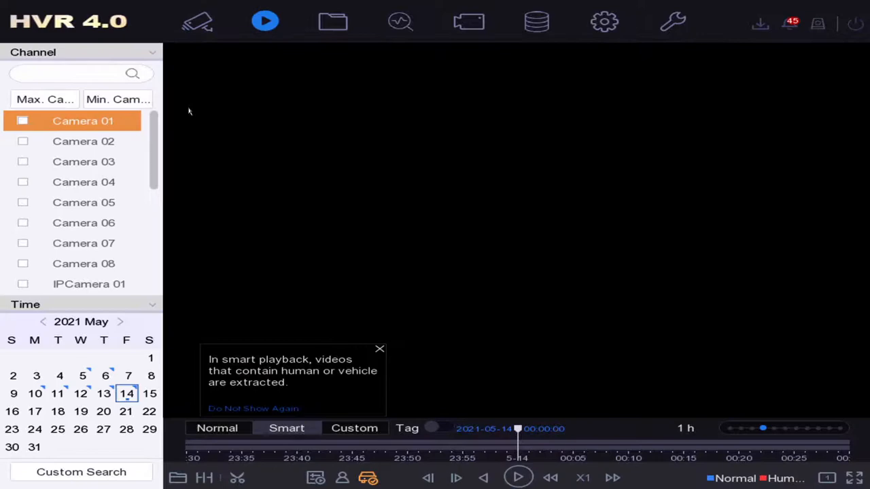
left_click(22, 121)
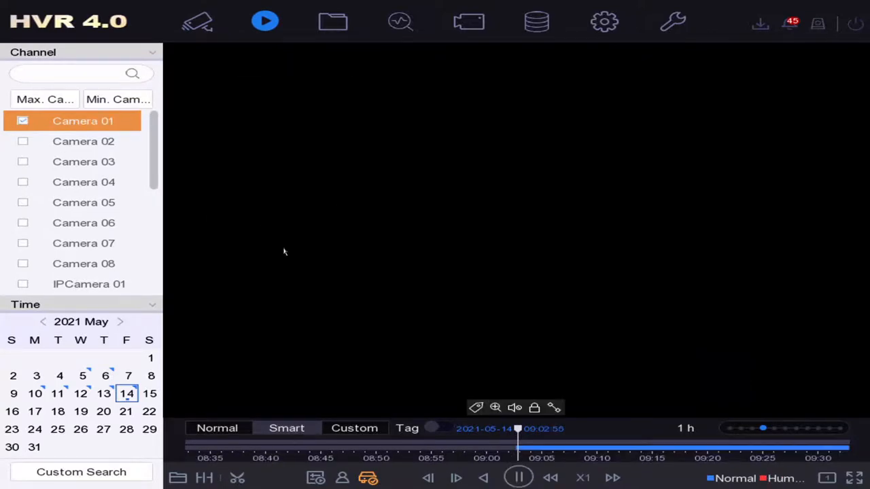